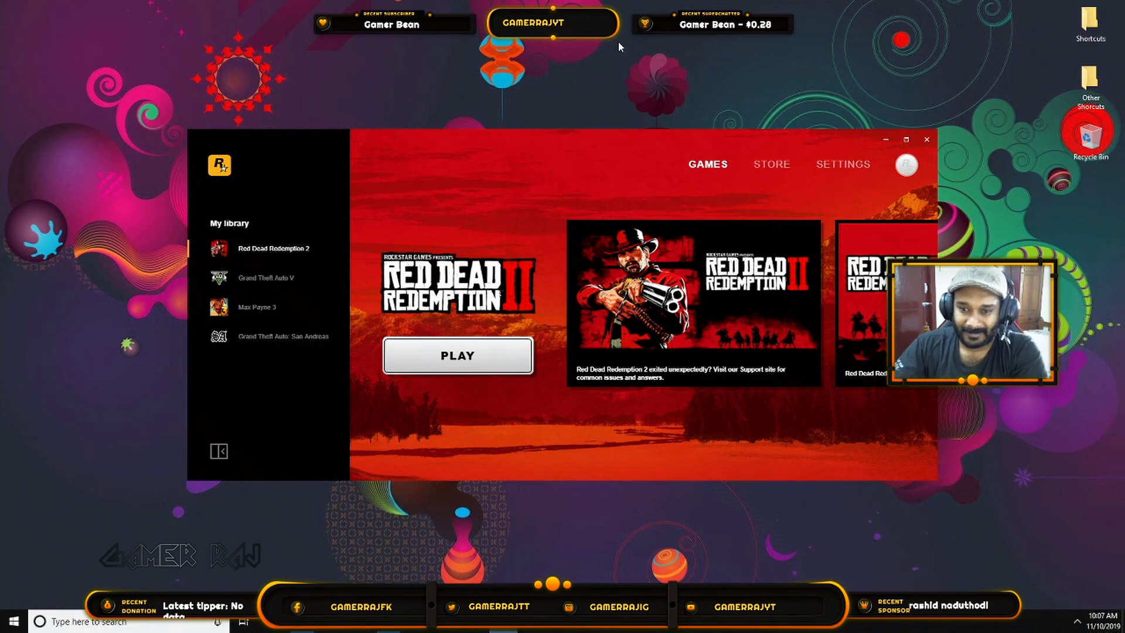
{"action": "mouse_move", "coordinate": [392, 48]}
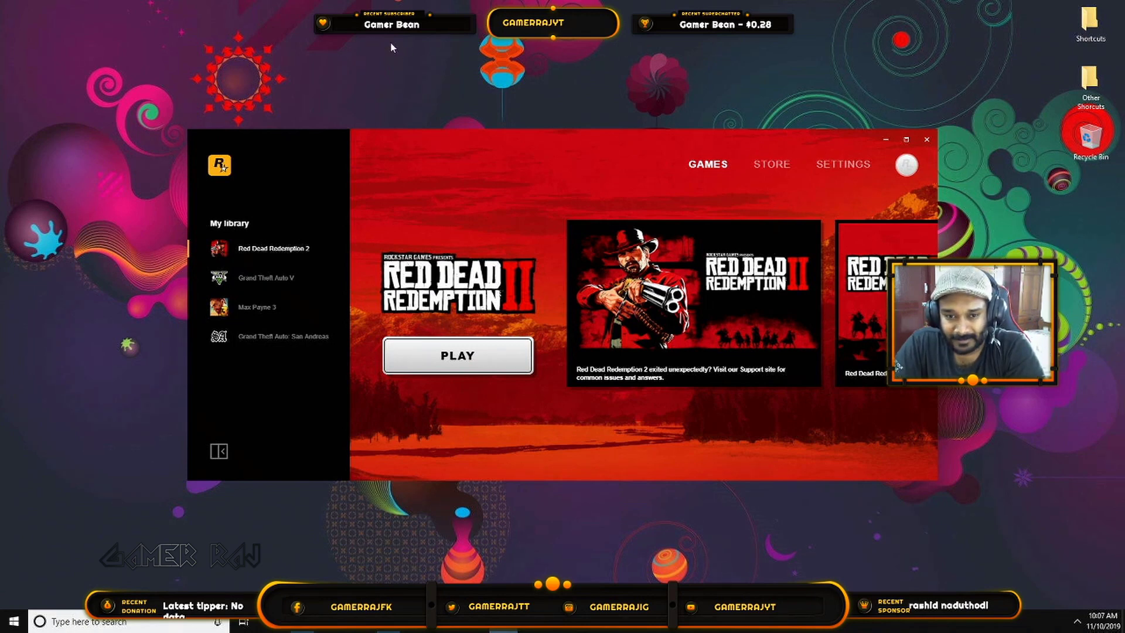
{"action": "mouse_move", "coordinate": [448, 390]}
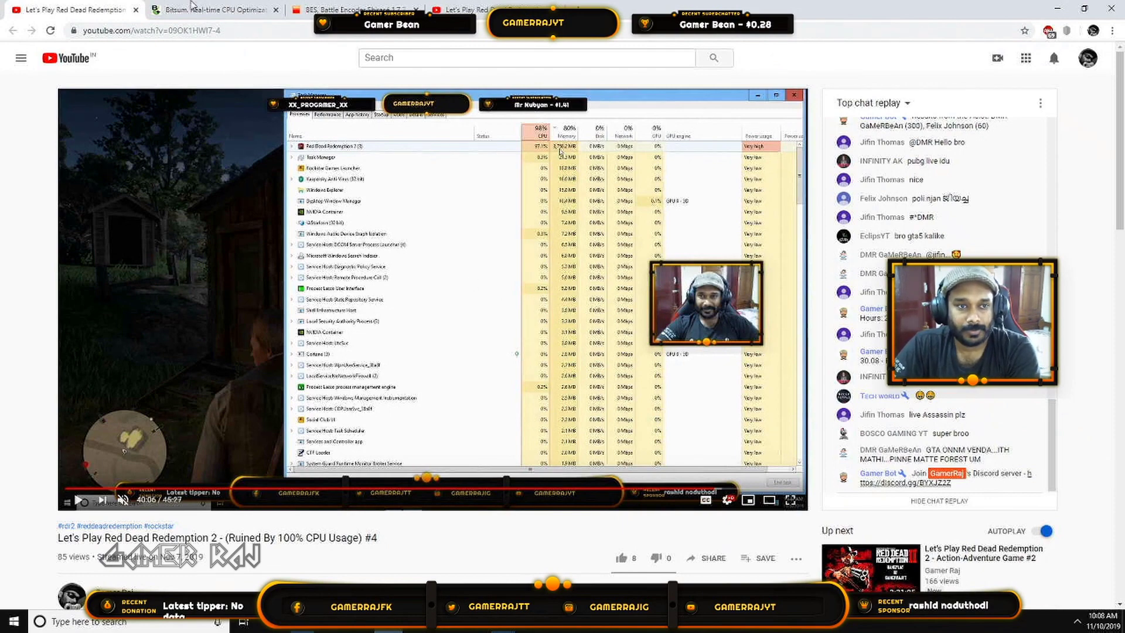
Step: Switch from the YouTube video back to the Red Dead Redemption 2 menu
{"action": "left_click", "coordinate": [212, 10]}
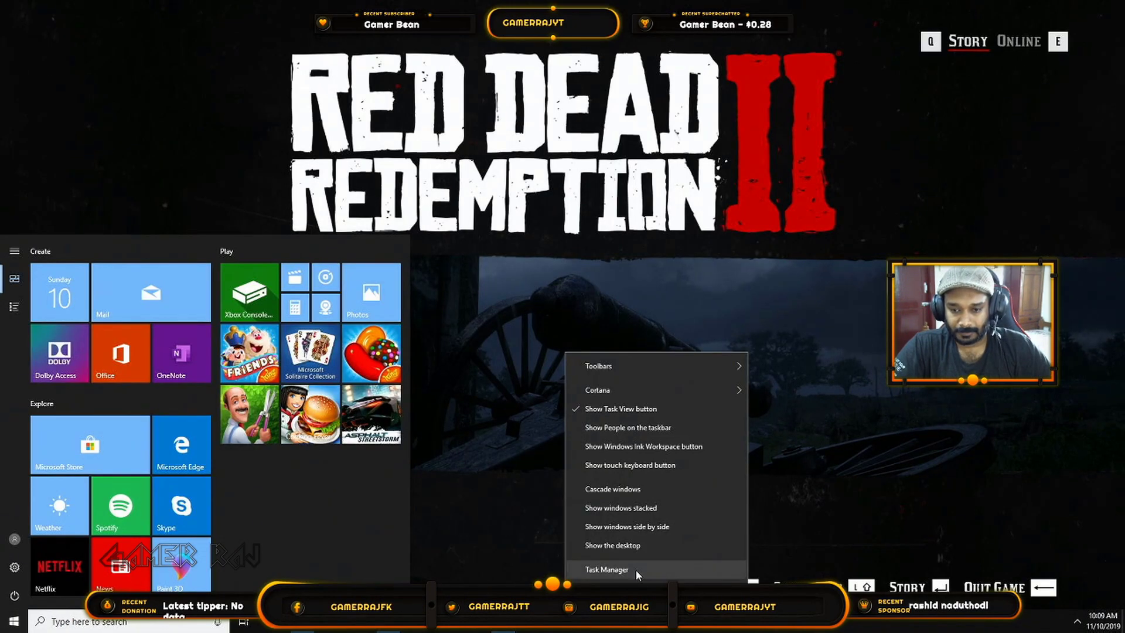
Step: Locate RDR2.exe in Task Manager's Details list and view its actions, then launch Process Lasso
{"action": "left_click", "coordinate": [607, 569]}
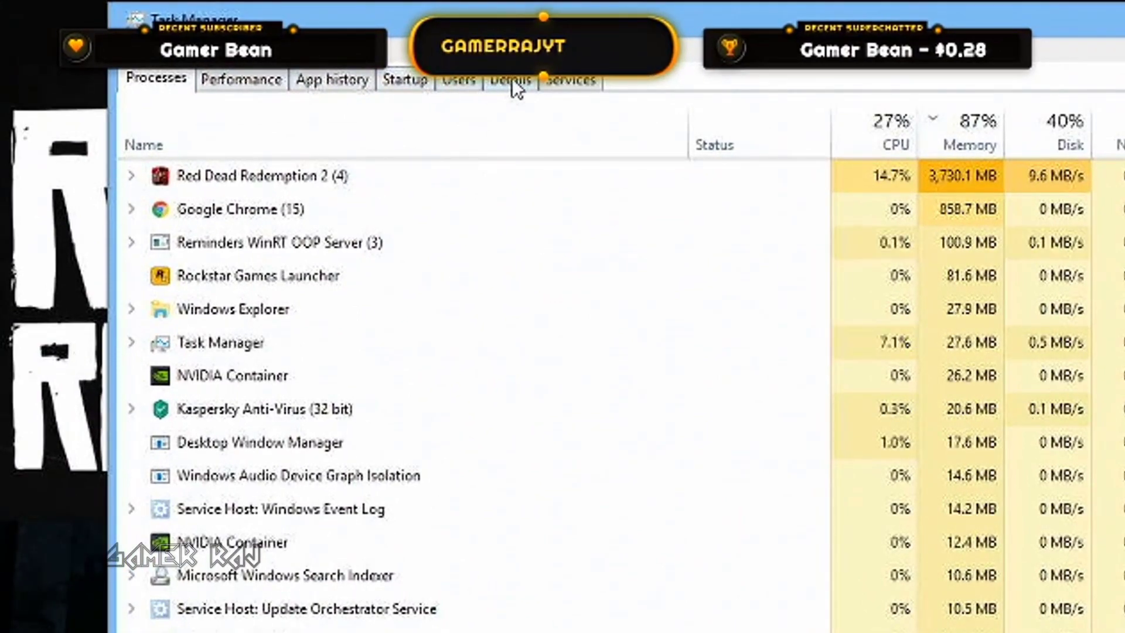
{"action": "left_click", "coordinate": [510, 80]}
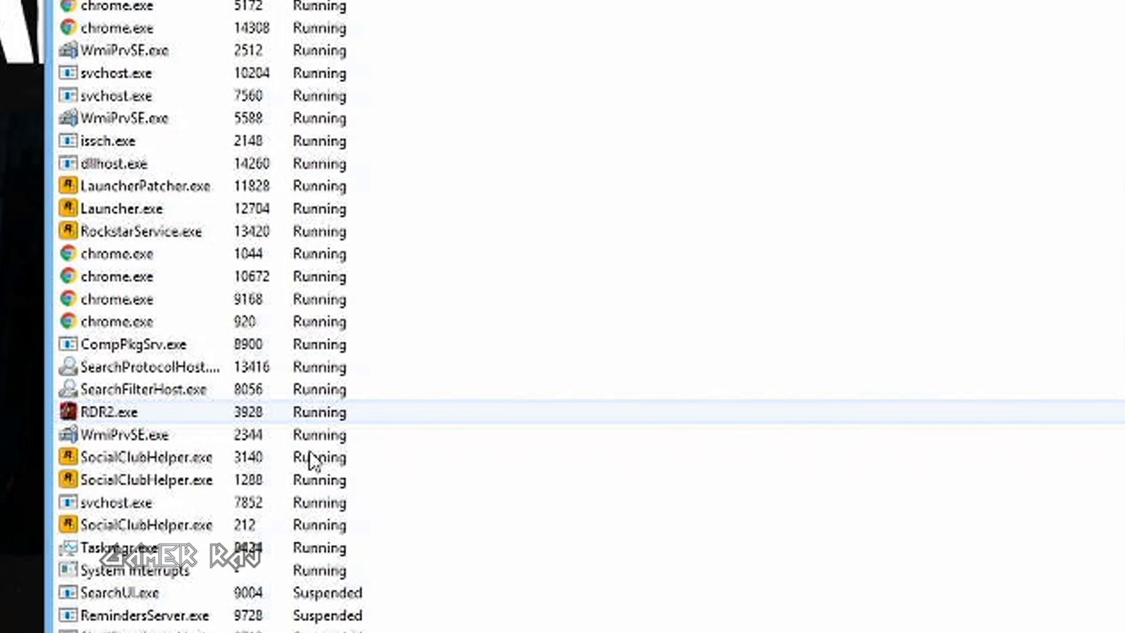
{"action": "right_click", "coordinate": [109, 412]}
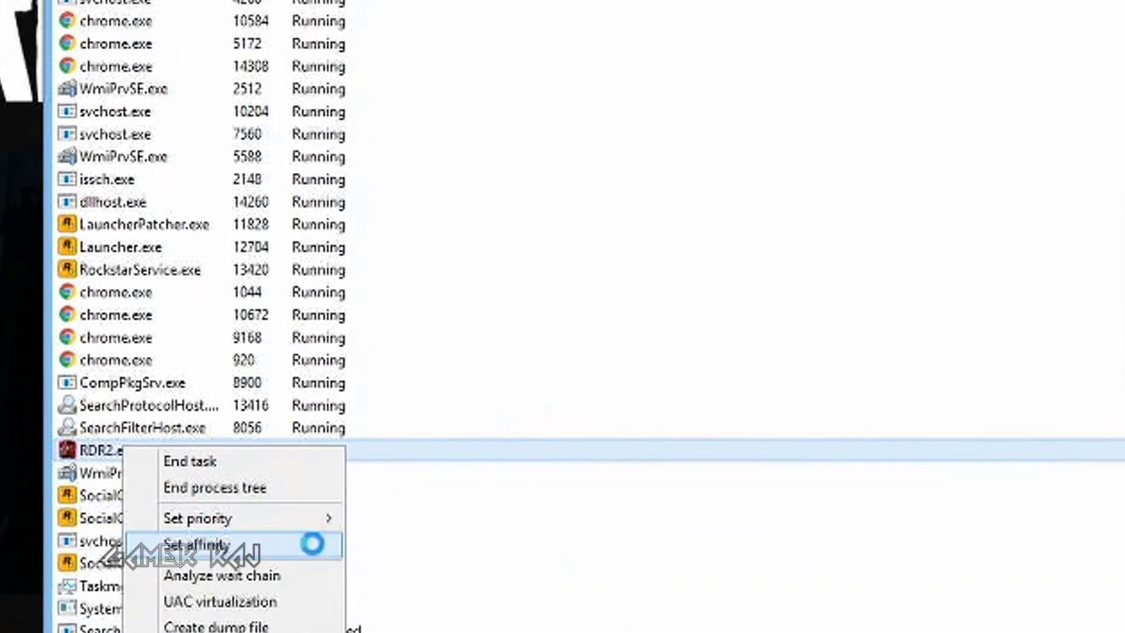
{"action": "left_click", "coordinate": [195, 546]}
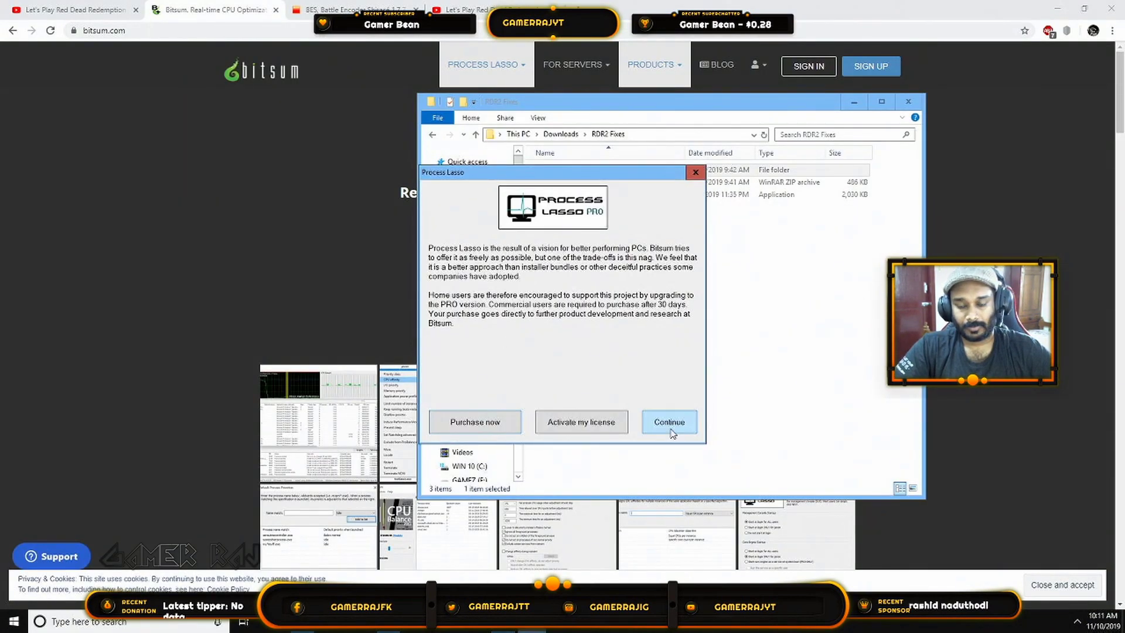
Step: Dismiss the startup notice and reach the CPU Limiter configuration via Options > CPU
{"action": "left_click", "coordinate": [668, 421]}
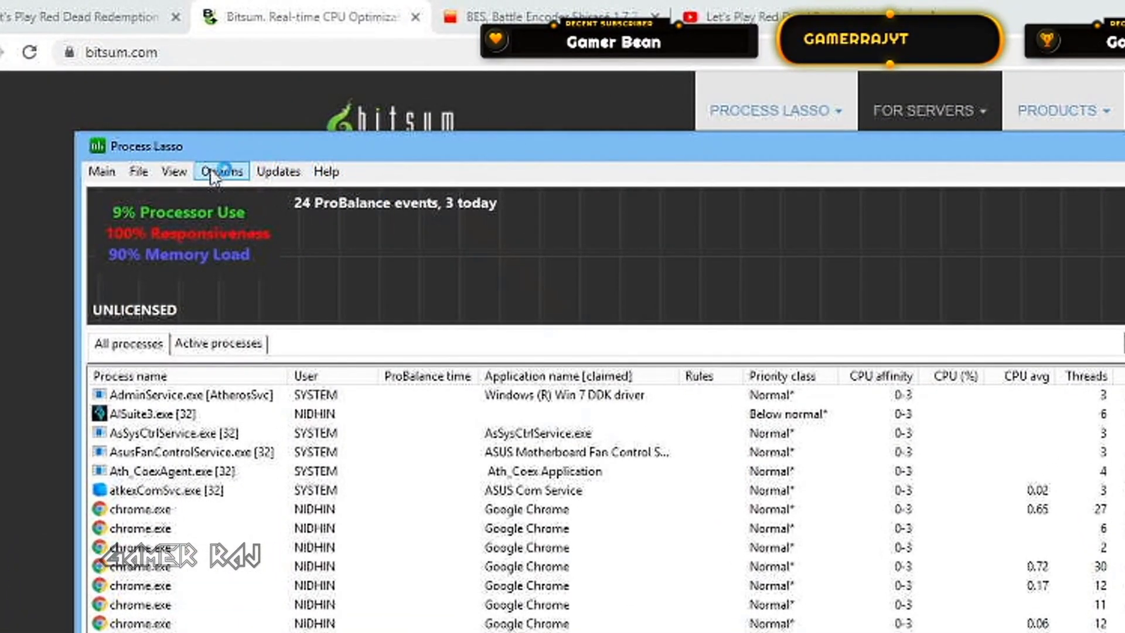
{"action": "left_click", "coordinate": [222, 172]}
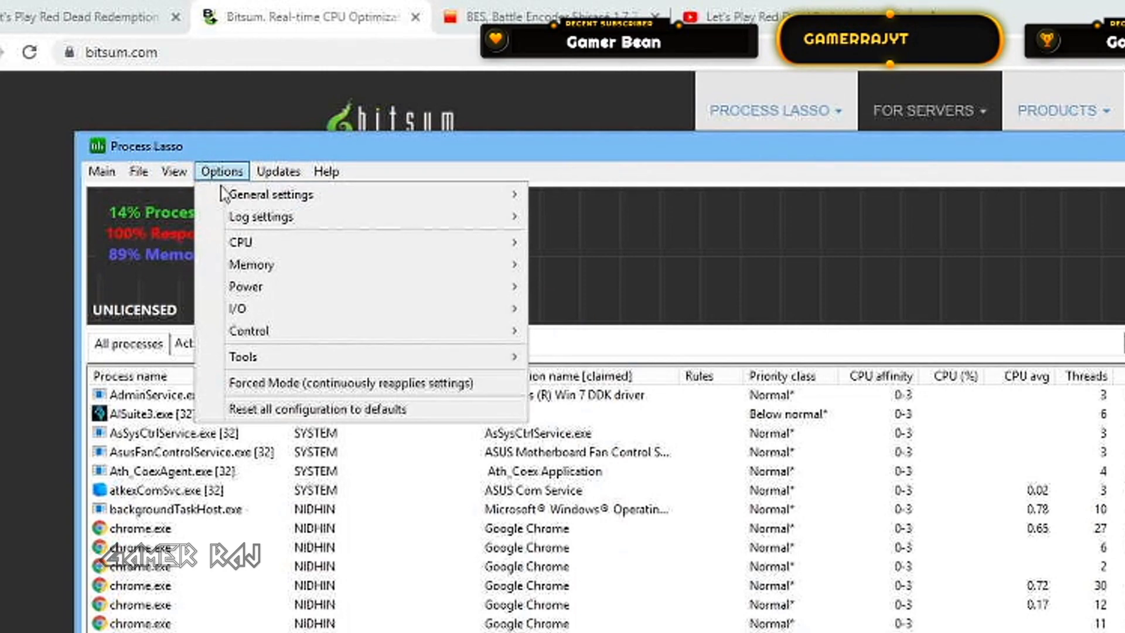
{"action": "mouse_move", "coordinate": [240, 242]}
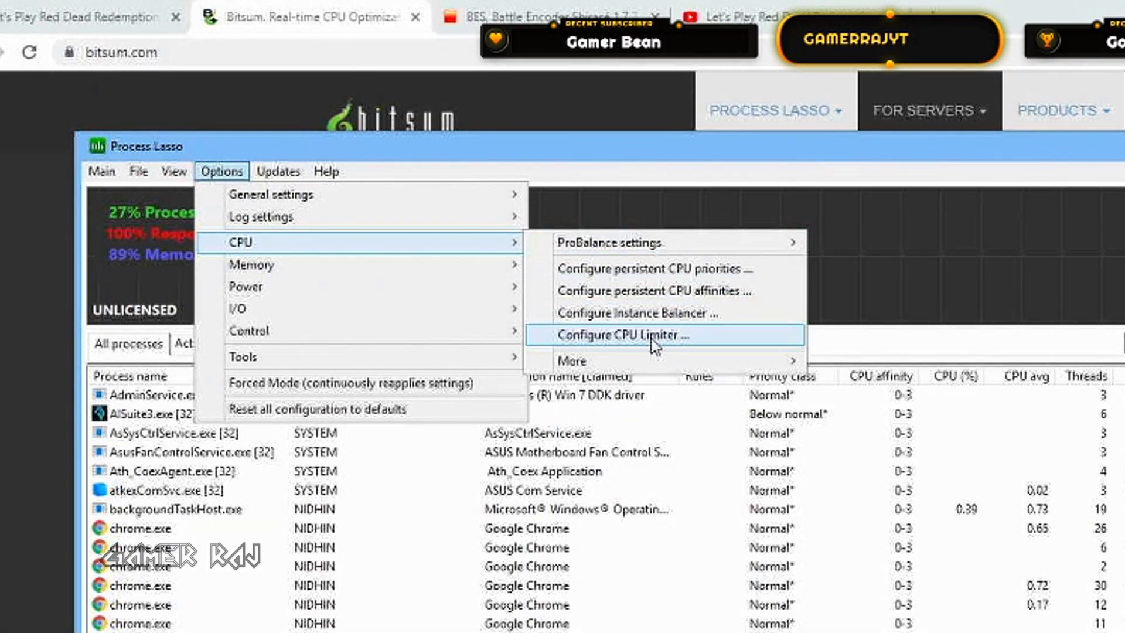
{"action": "left_click", "coordinate": [619, 335]}
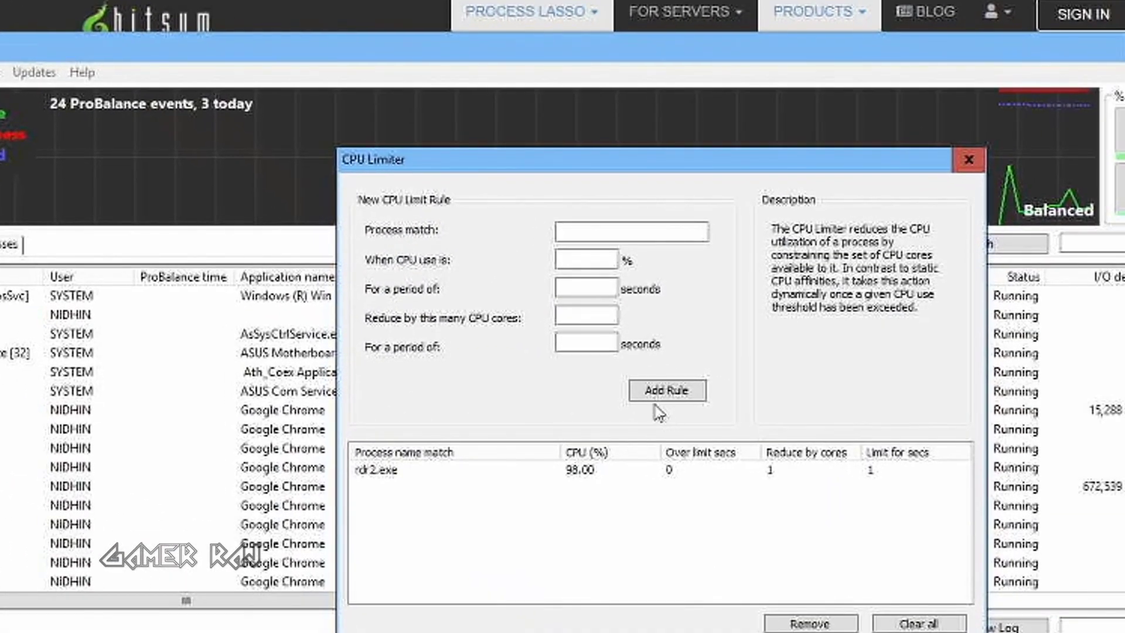
{"action": "mouse_move", "coordinate": [490, 399]}
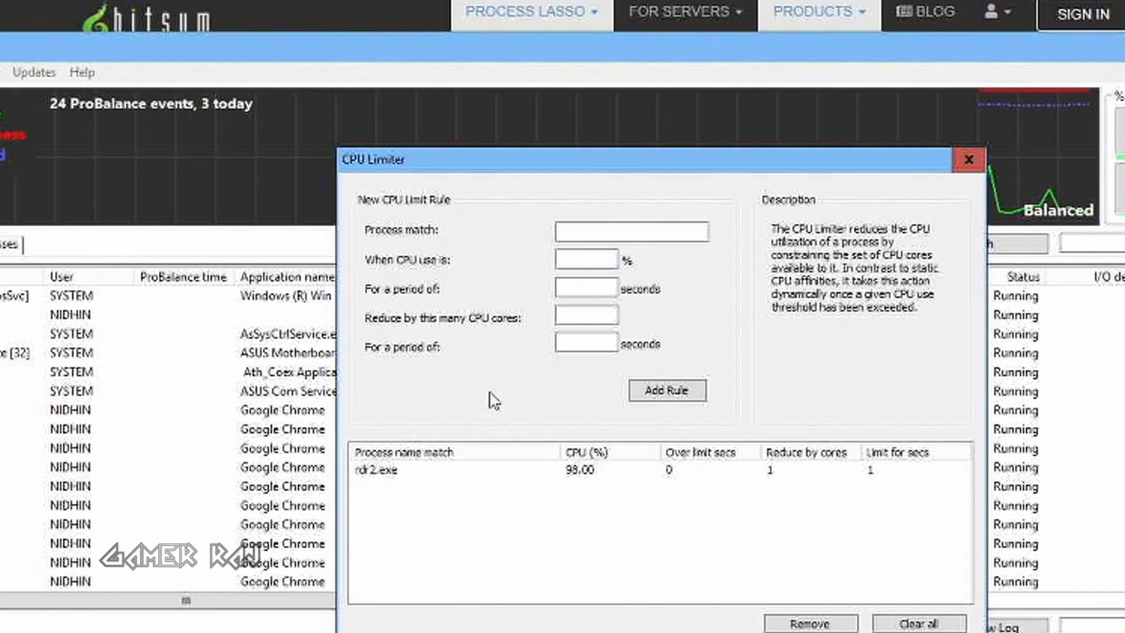
Step: Add a rule for rdr2.exe: above 98% CPU, remove 1 core for 1 second
{"action": "left_click", "coordinate": [632, 231]}
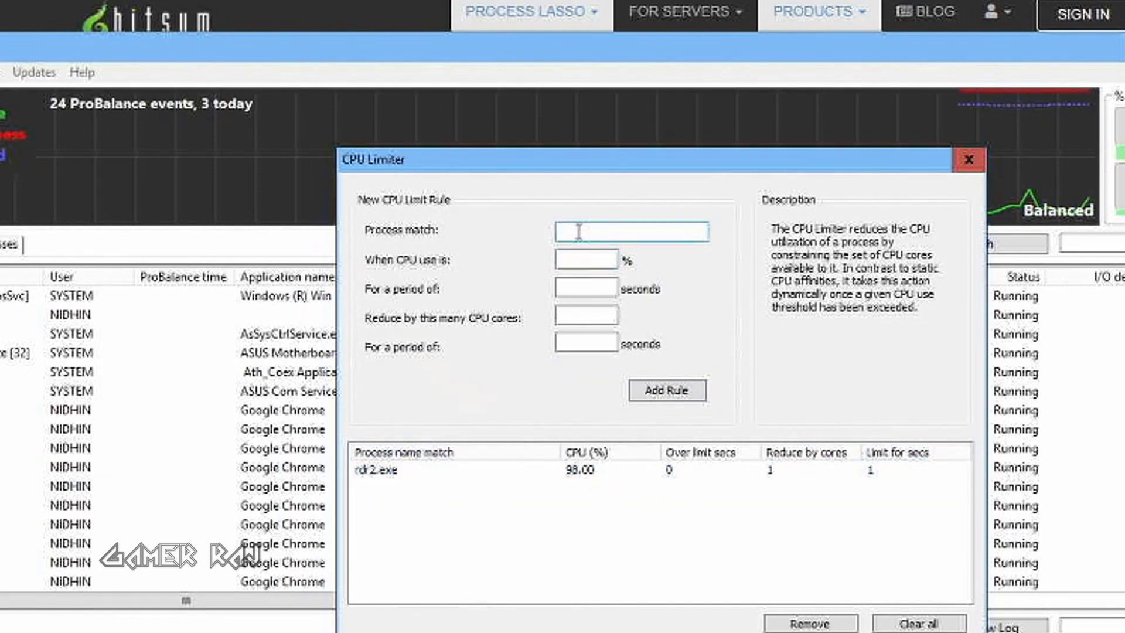
{"action": "type", "text": "rdr2.exe"}
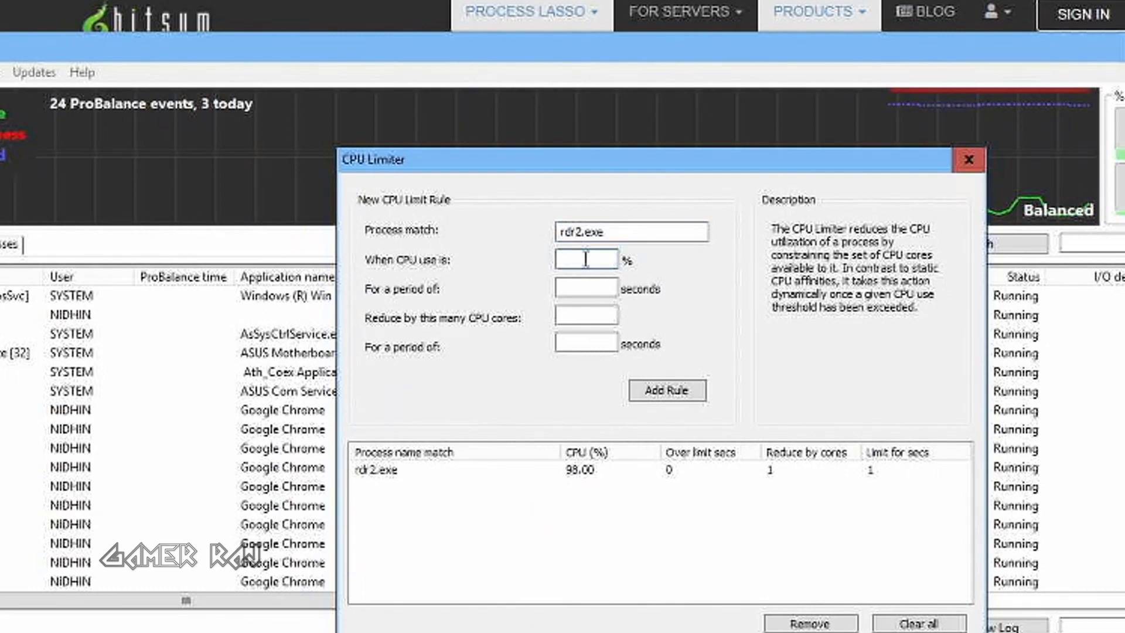
{"action": "type", "text": "98"}
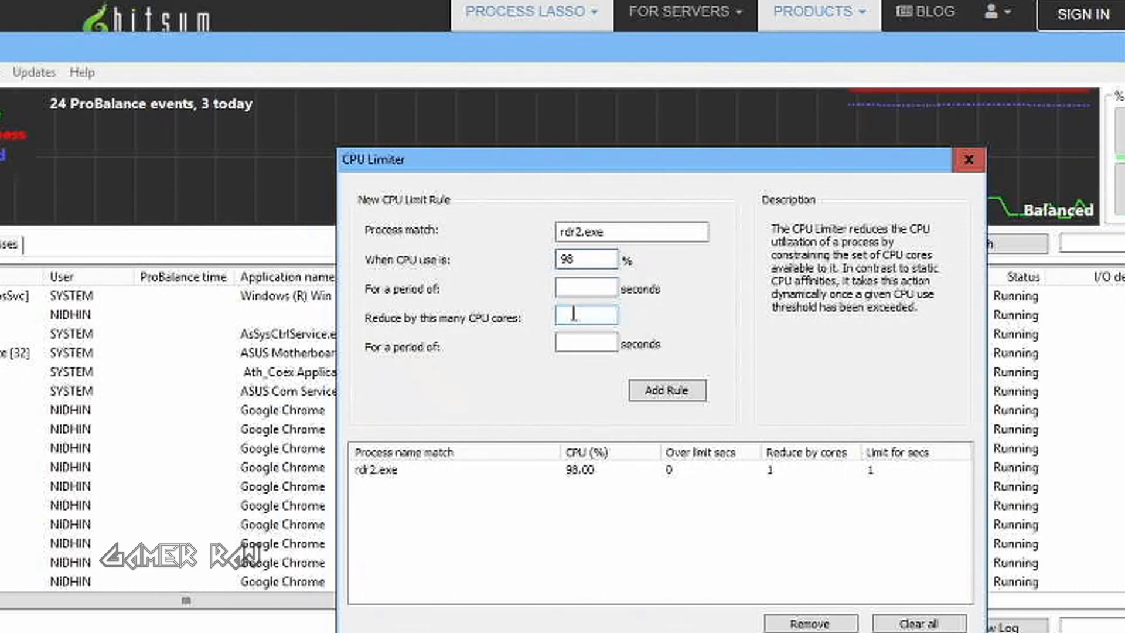
{"action": "type", "text": "1"}
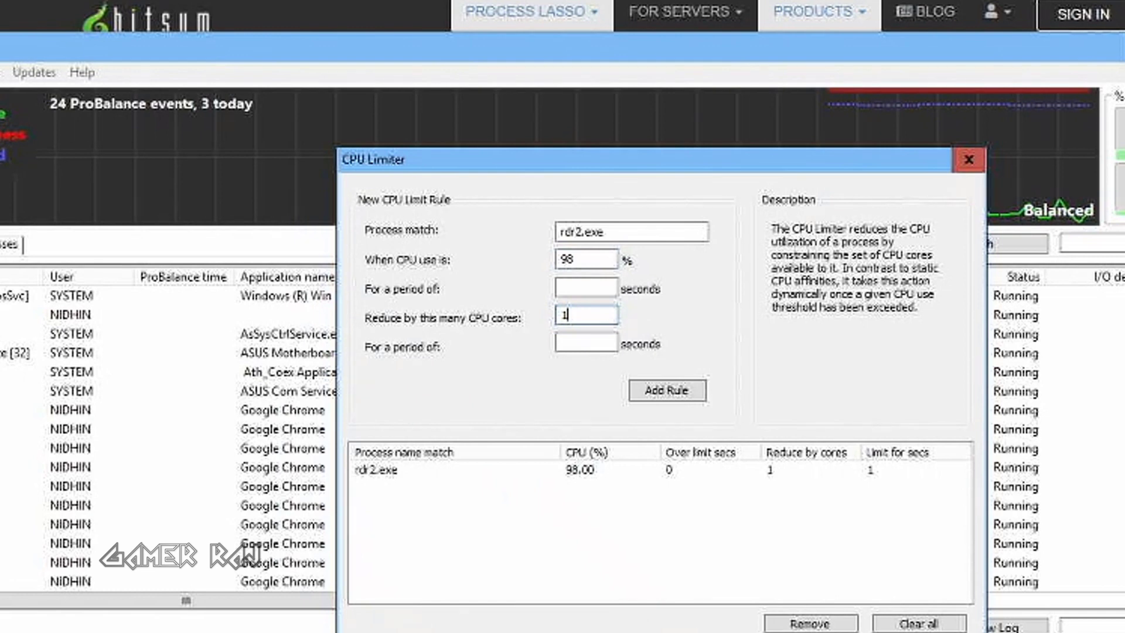
{"action": "type", "text": "1"}
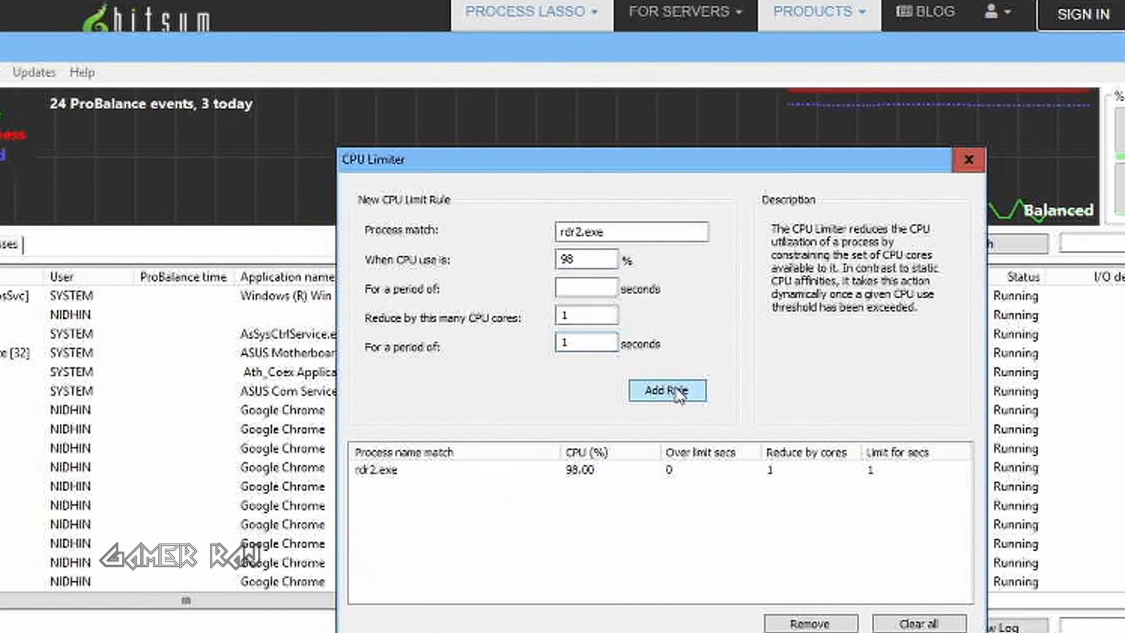
{"action": "left_click", "coordinate": [665, 391]}
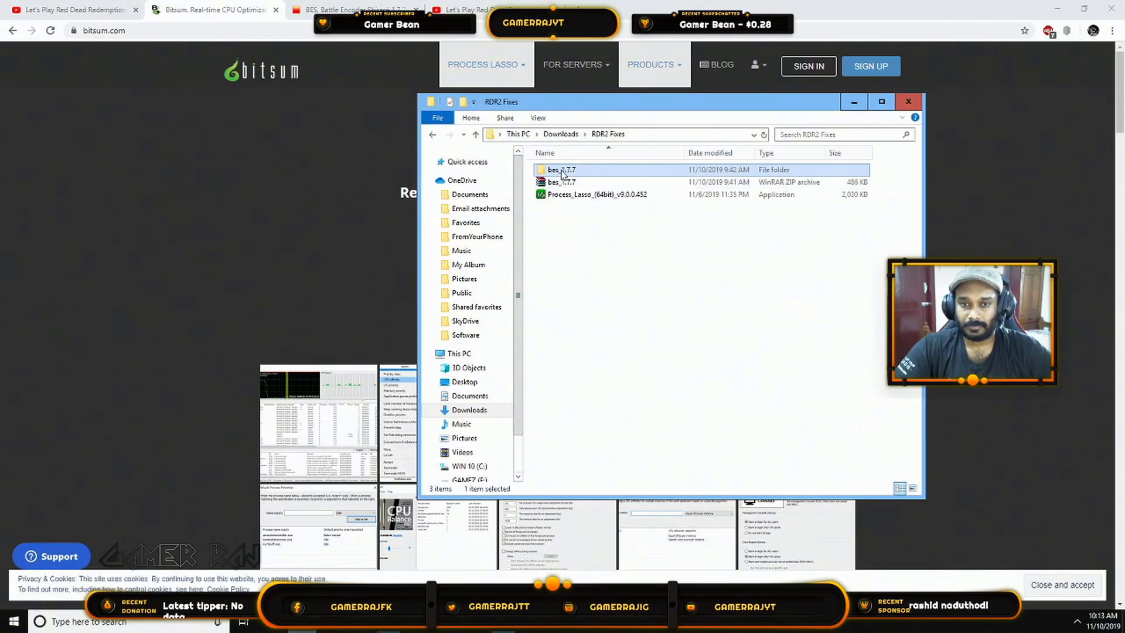
Step: Launch BES from the bes_1.7.7 folder and target RDR2.exe
{"action": "double_click", "coordinate": [563, 170]}
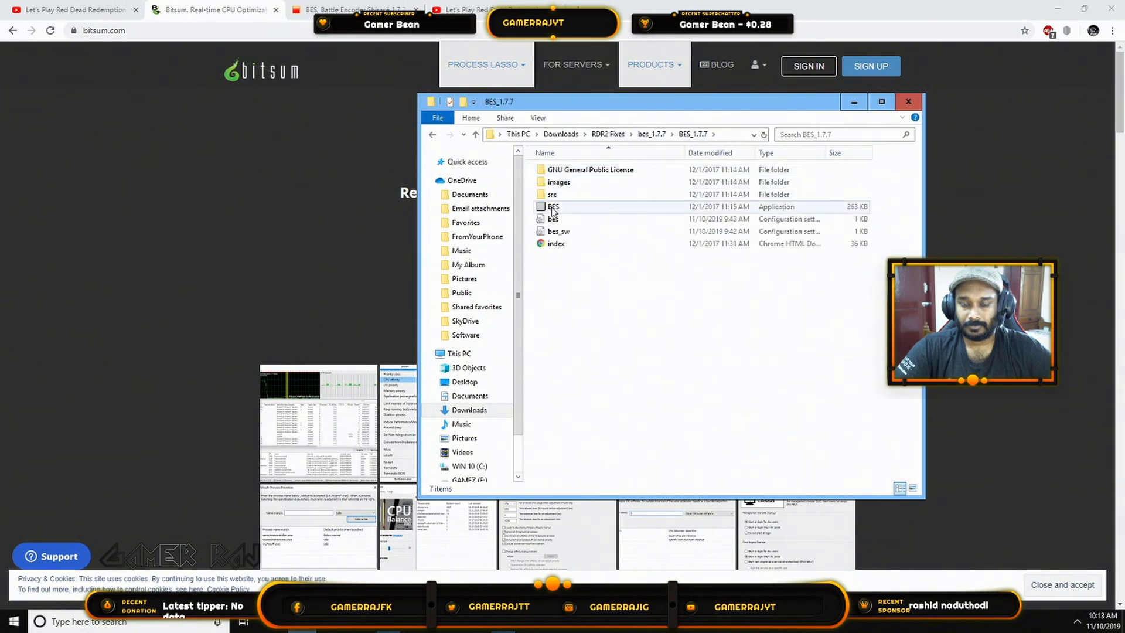
{"action": "double_click", "coordinate": [553, 207]}
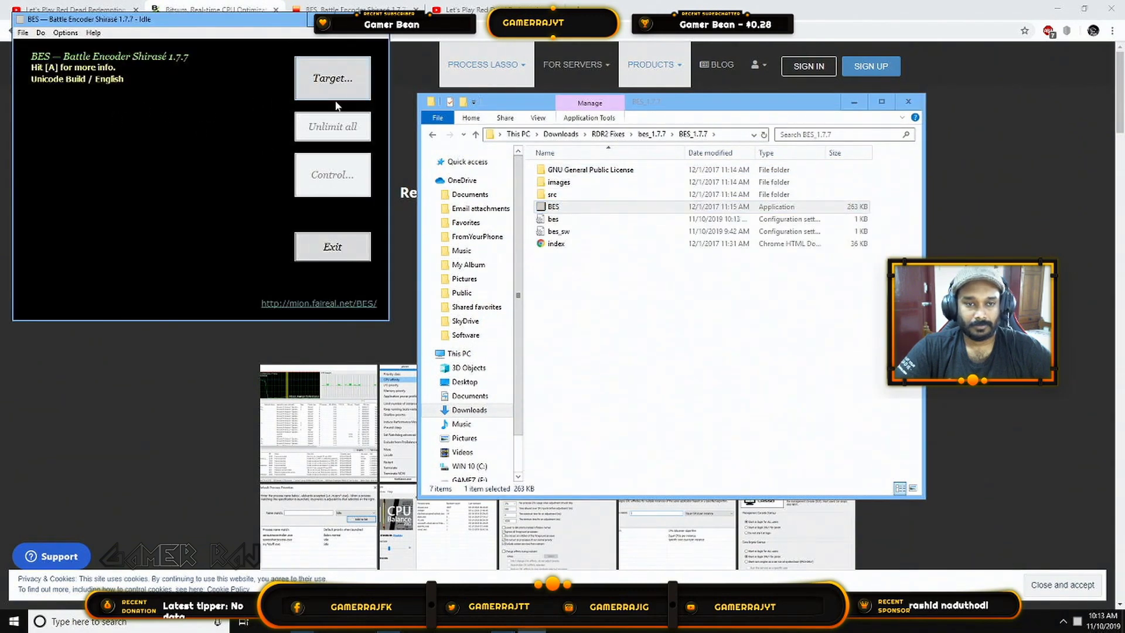
{"action": "left_click", "coordinate": [332, 78]}
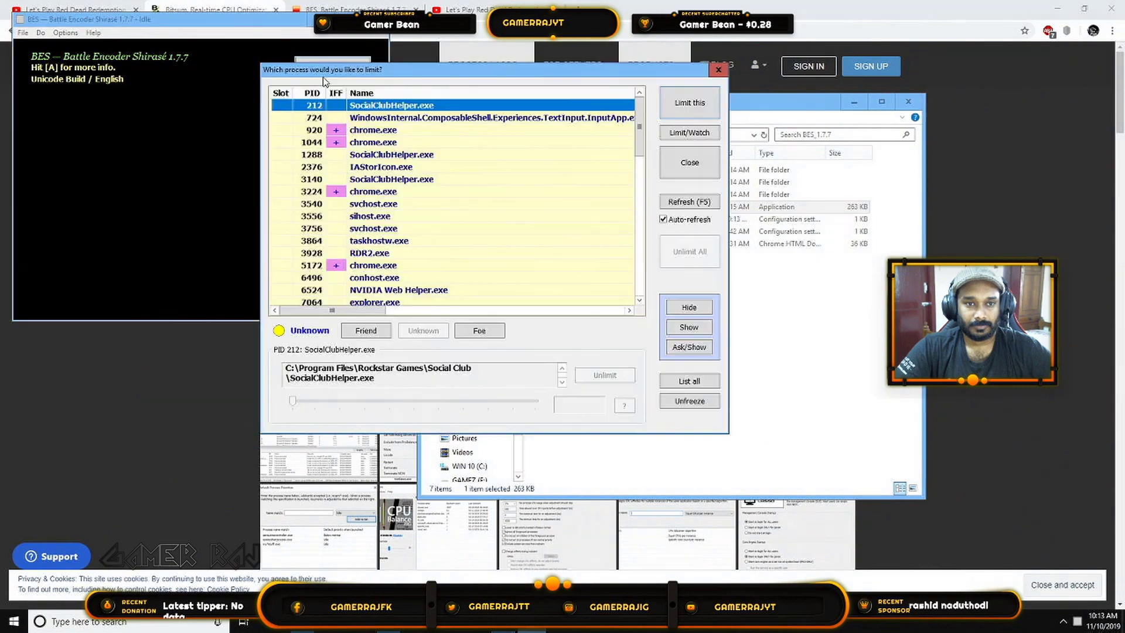
{"action": "left_click", "coordinate": [370, 215]}
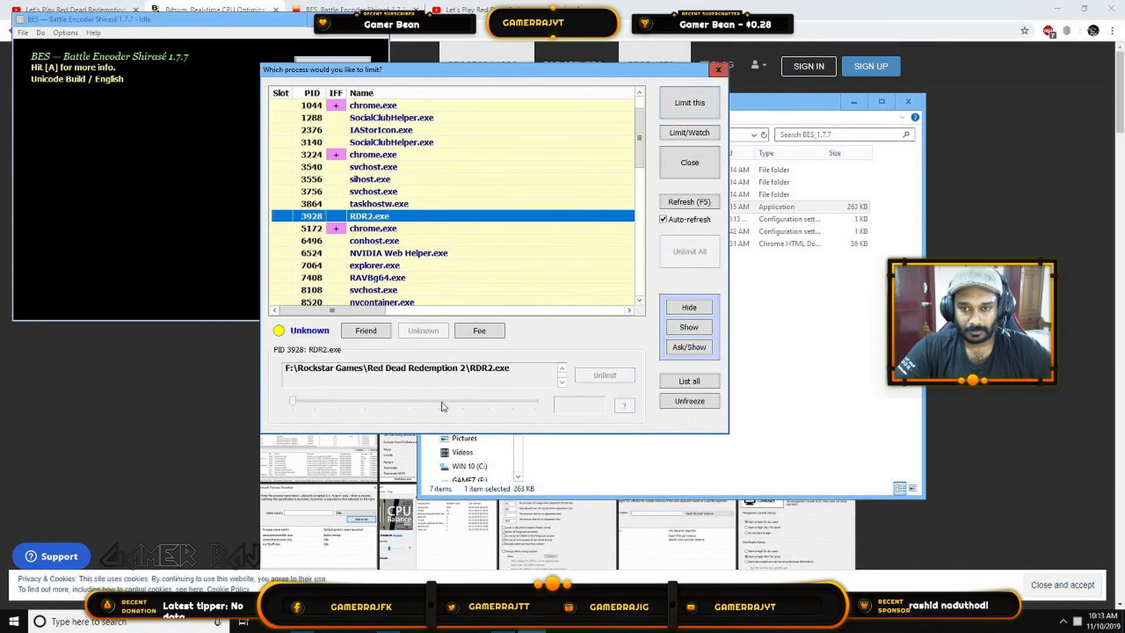
Step: Start limiting RDR2.exe and drag its CPU reduction down to 1%
{"action": "left_click", "coordinate": [687, 102]}
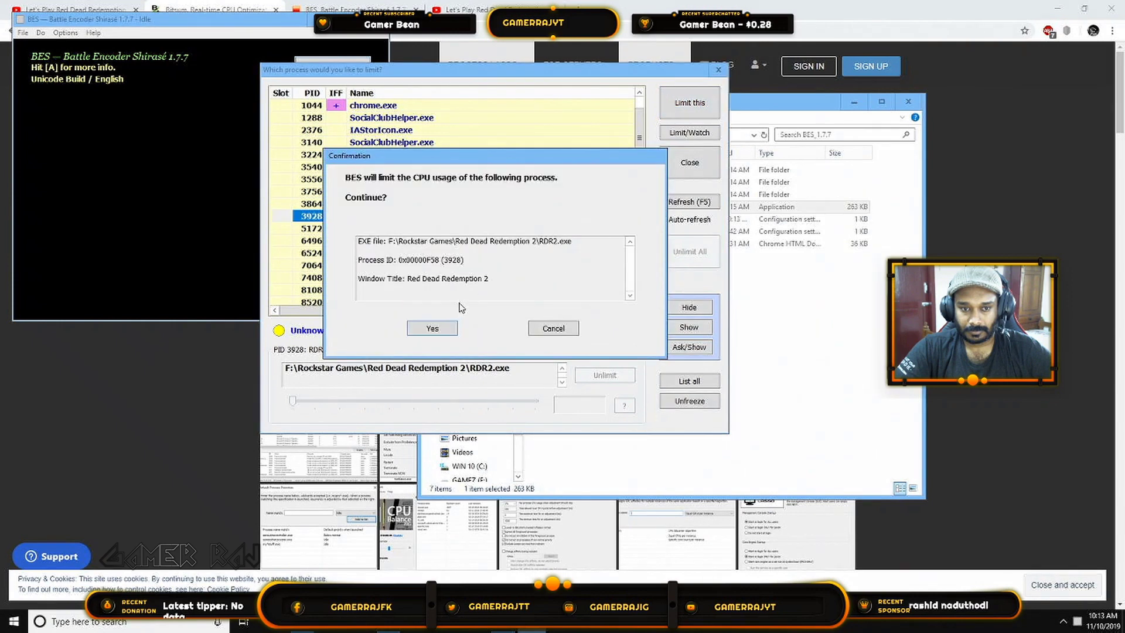
{"action": "left_click", "coordinate": [431, 328]}
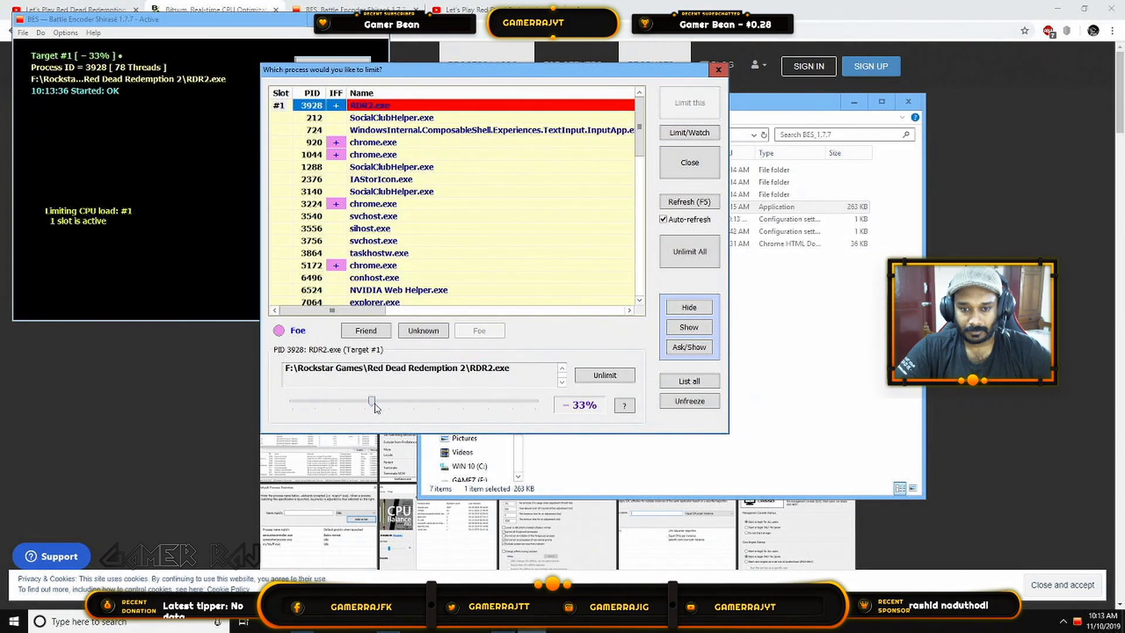
{"action": "left_click_drag", "start_coordinate": [374, 400], "coordinate": [293, 400]}
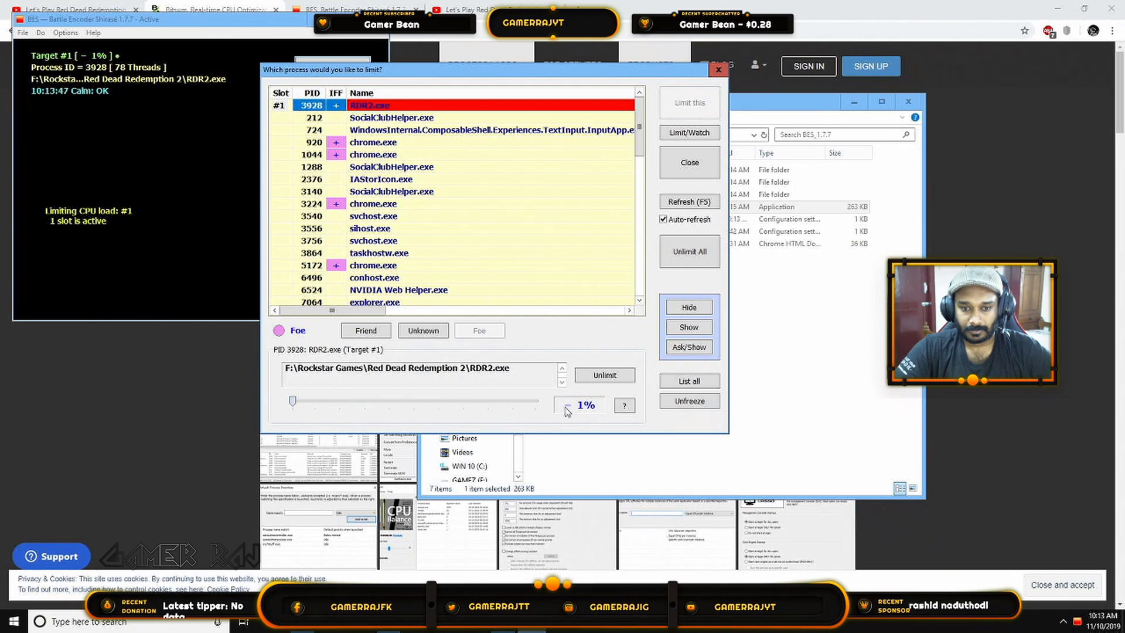
{"action": "mouse_move", "coordinate": [588, 422]}
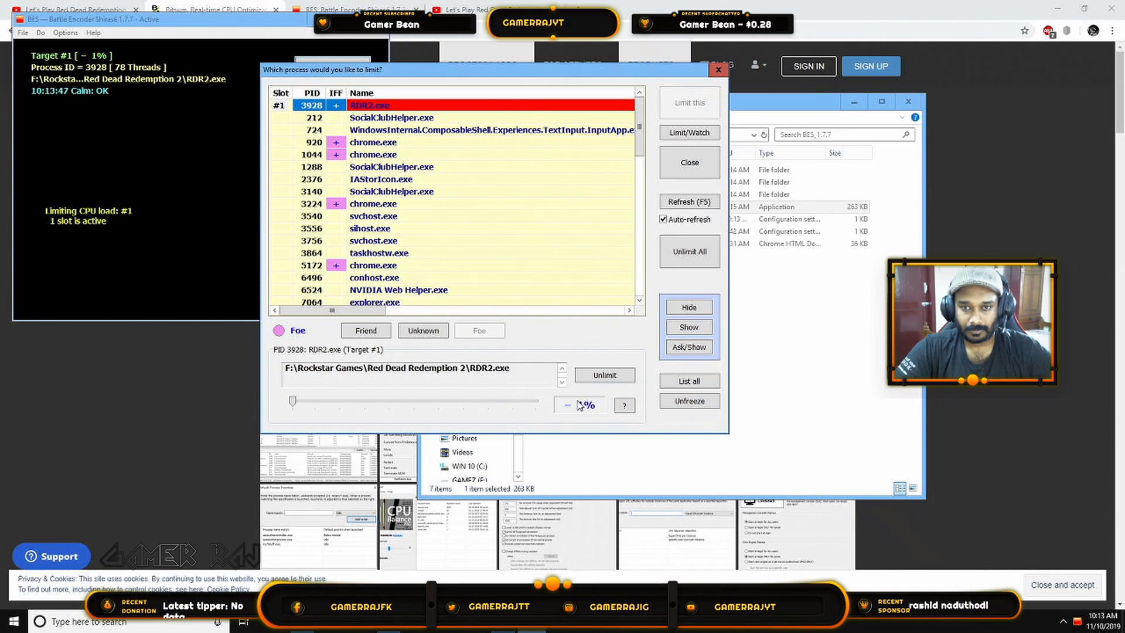
Step: Reopen Process Lasso past its notice, check the process list, then return to the YouTube episode
{"action": "left_click", "coordinate": [212, 10]}
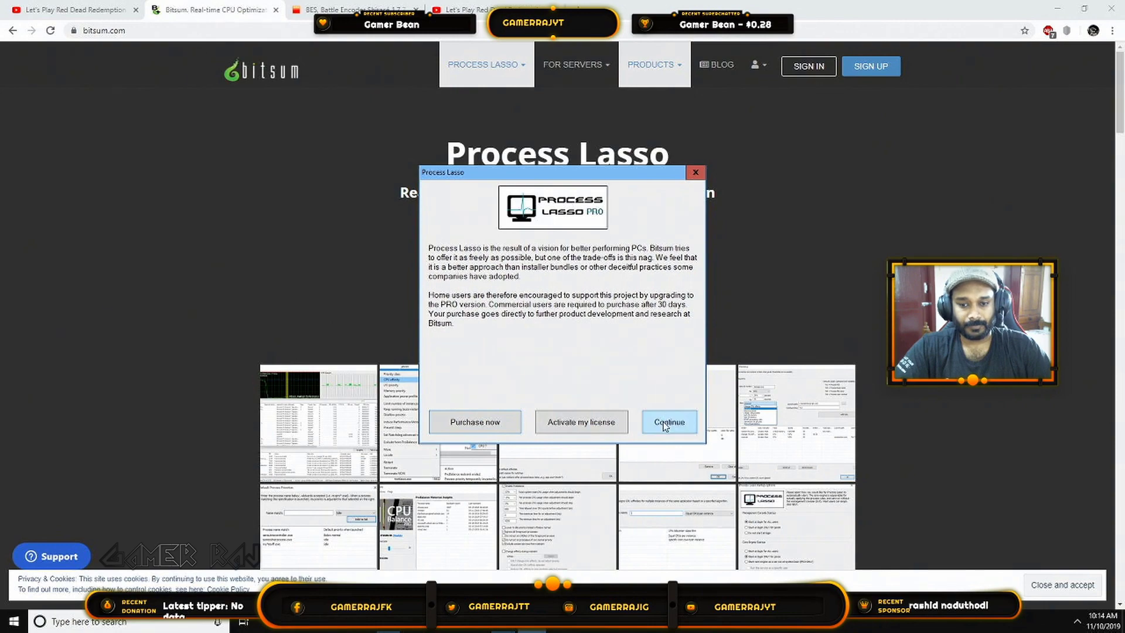
{"action": "left_click", "coordinate": [668, 421]}
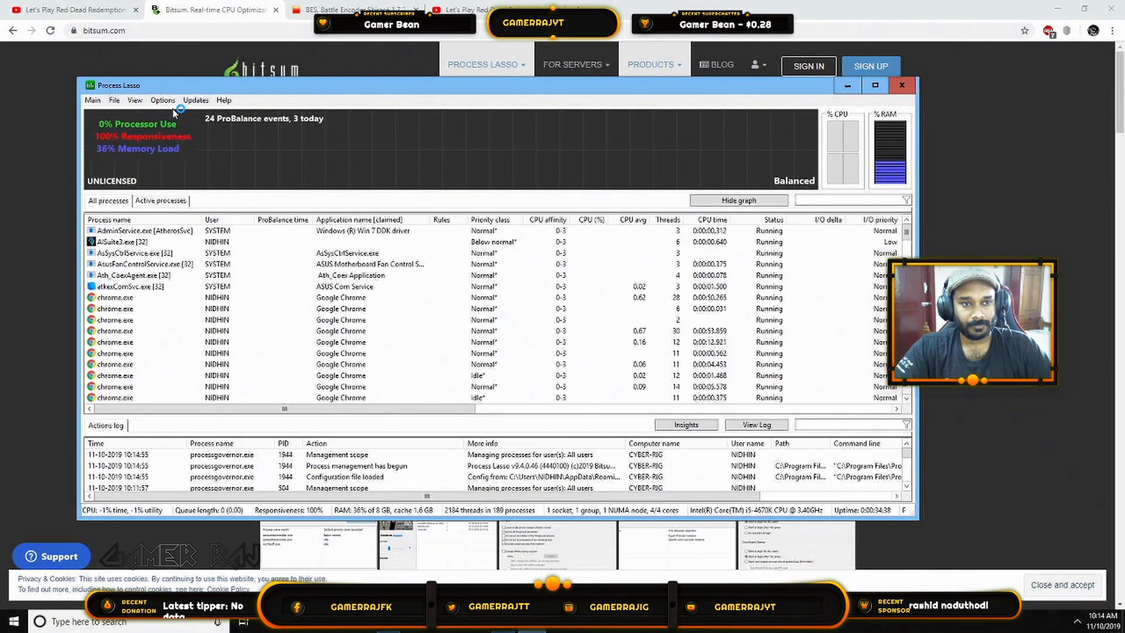
{"action": "left_click", "coordinate": [162, 100]}
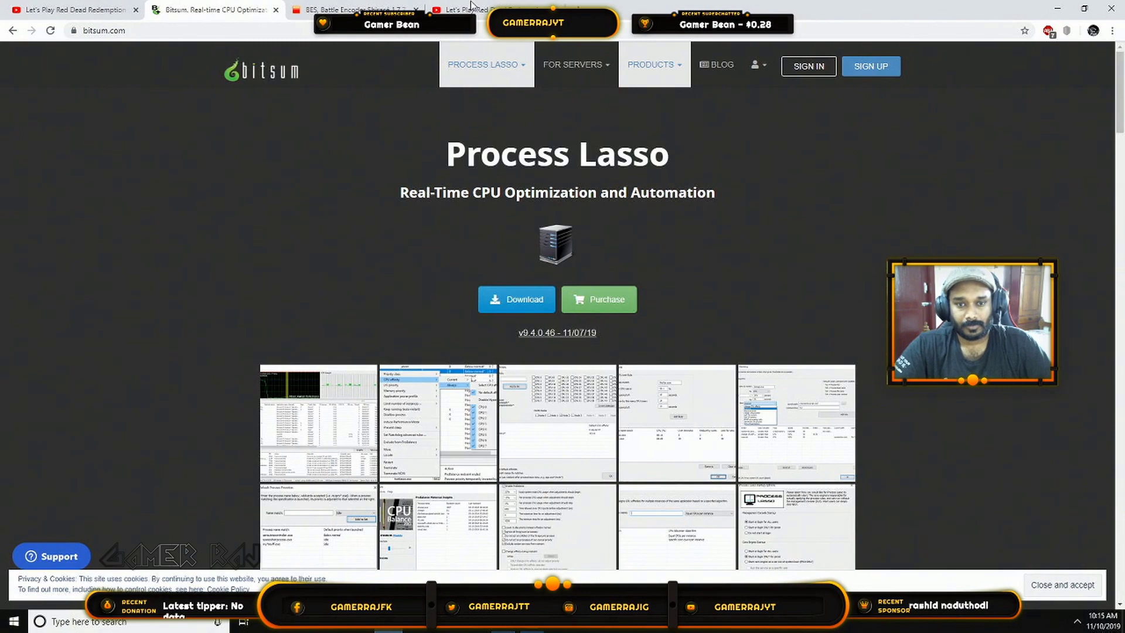
{"action": "left_click", "coordinate": [474, 9]}
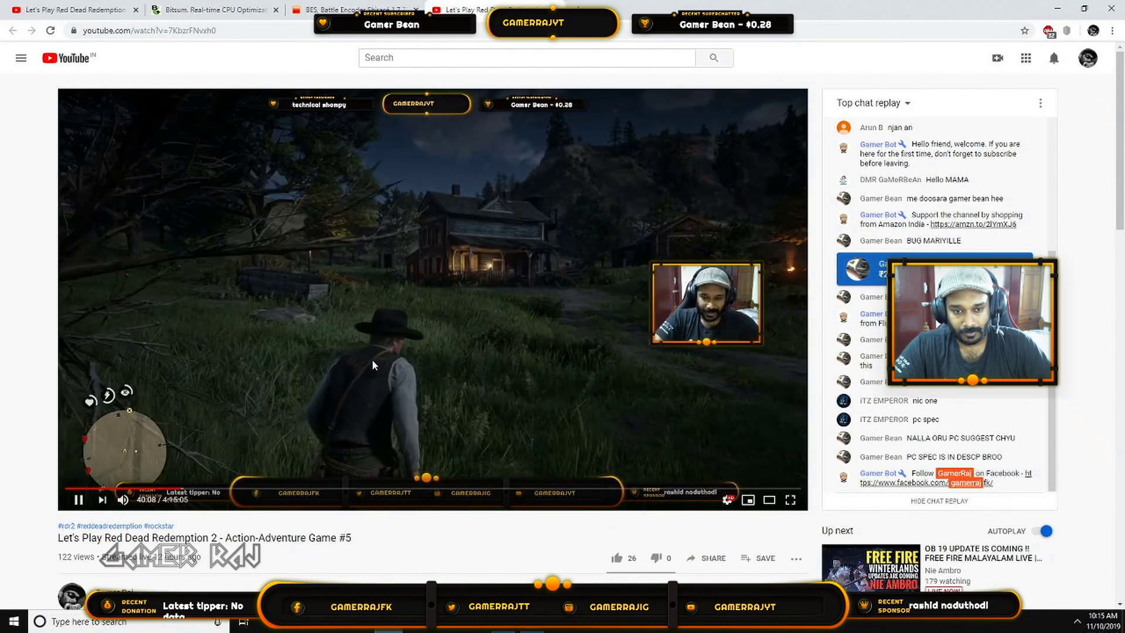